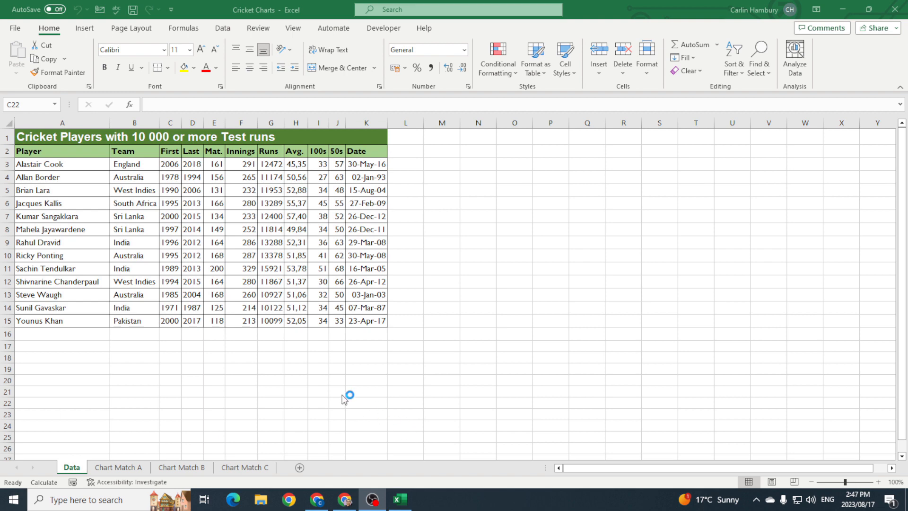
Step: Cycle through the Chart Match A, B and C sheets, ending back on Chart Match A
left_click(478, 307)
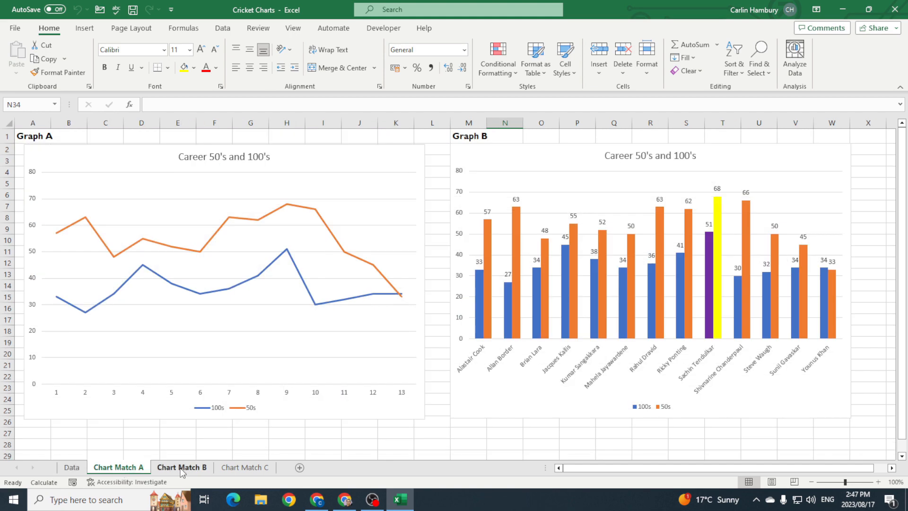
left_click(245, 467)
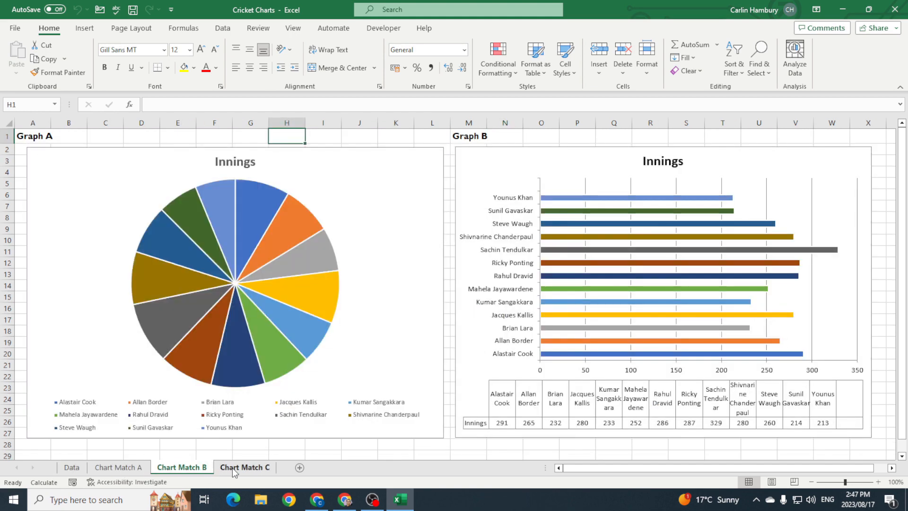
left_click(244, 467)
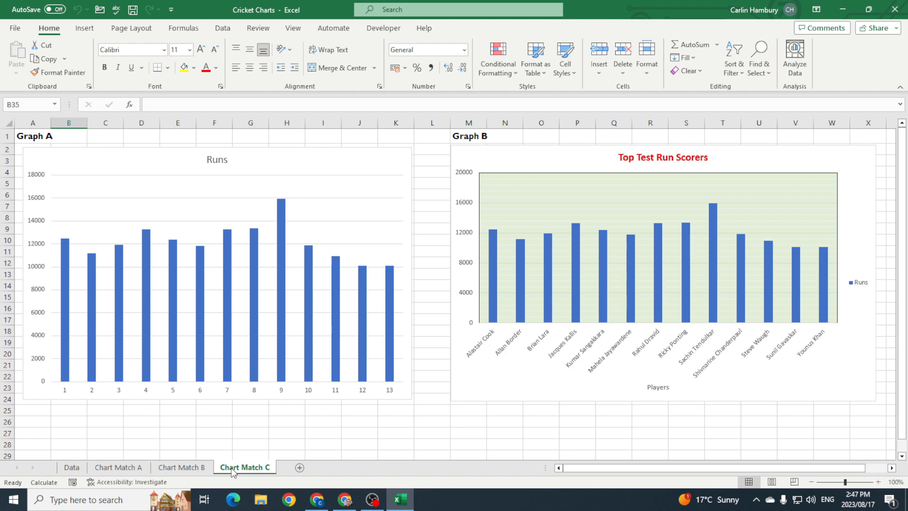
left_click(119, 468)
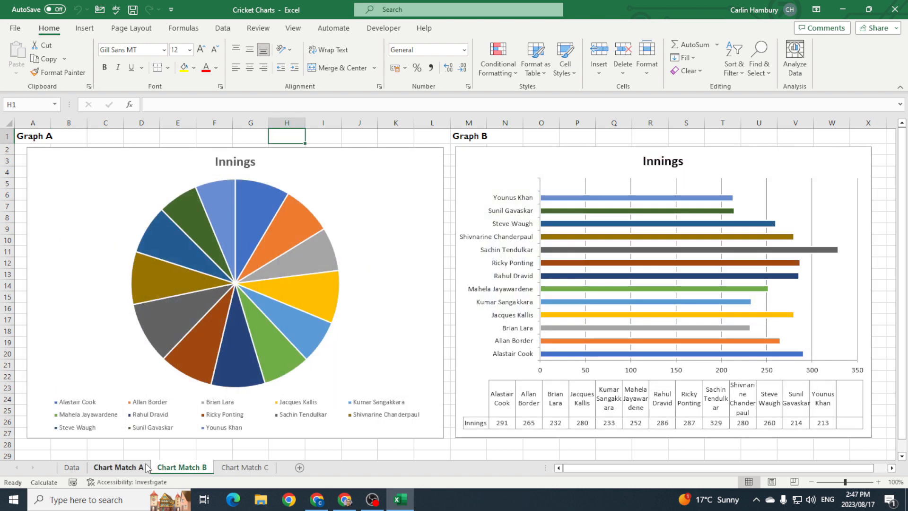
left_click(118, 468)
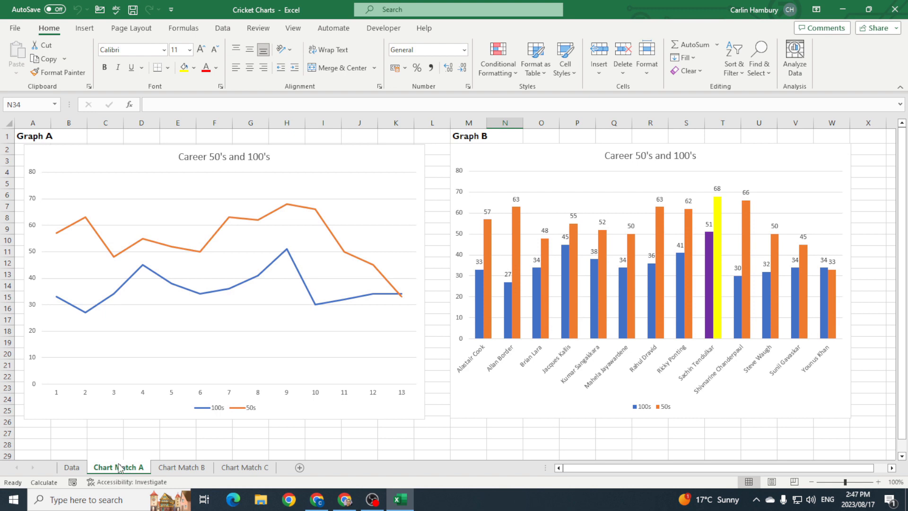
Step: Select the Graph A line chart and browse its Chart Design and Format tools
left_click(224, 278)
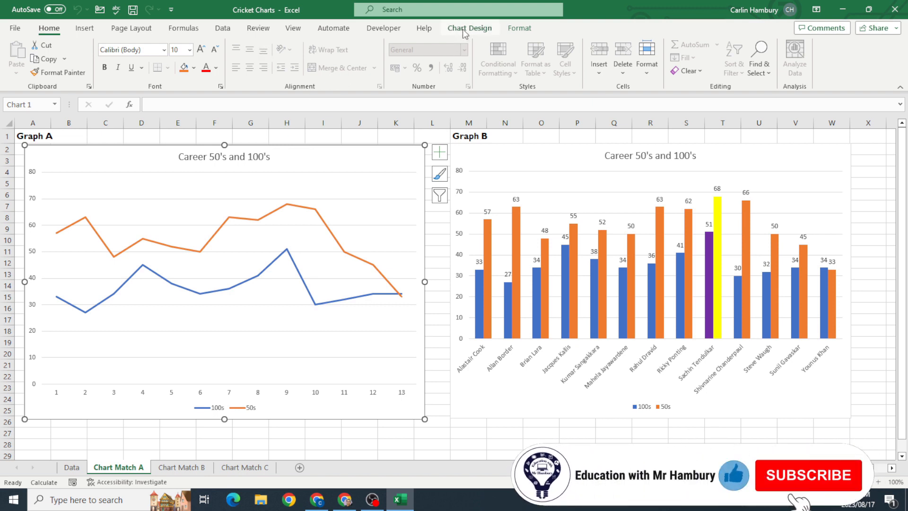
left_click(470, 28)
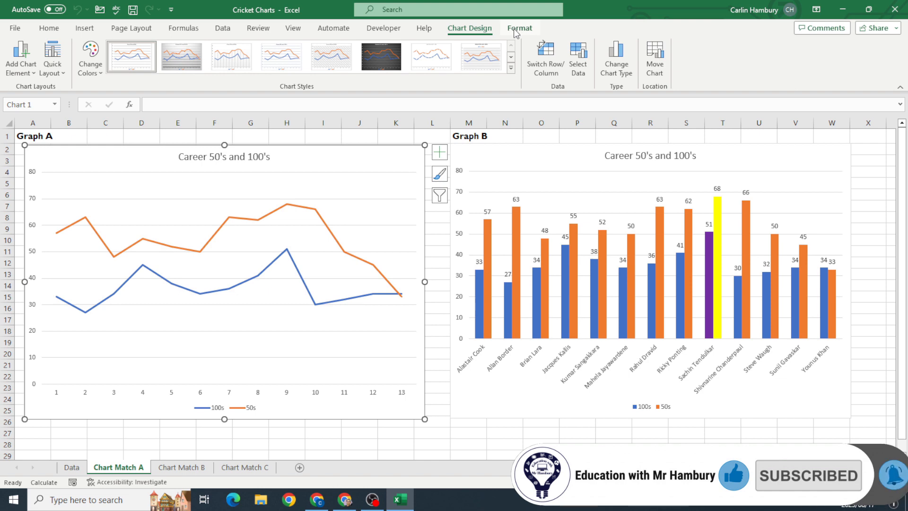
left_click(519, 28)
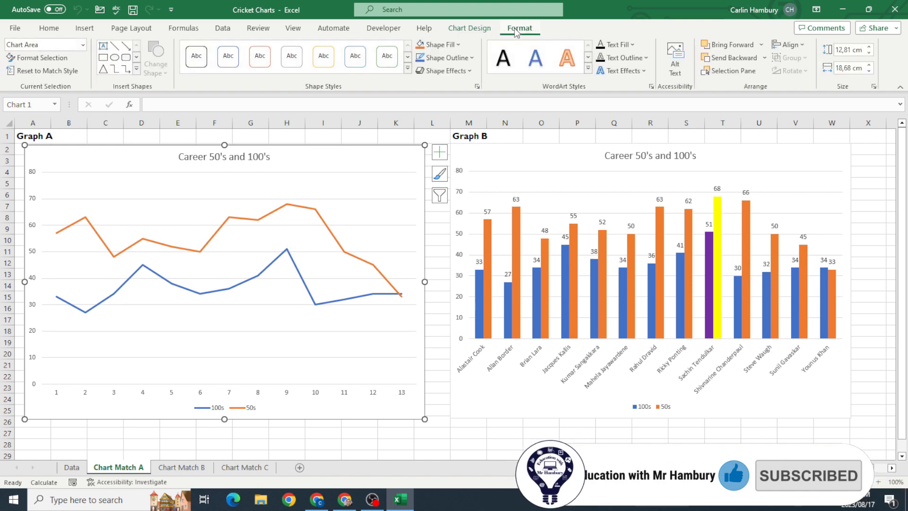
left_click(470, 28)
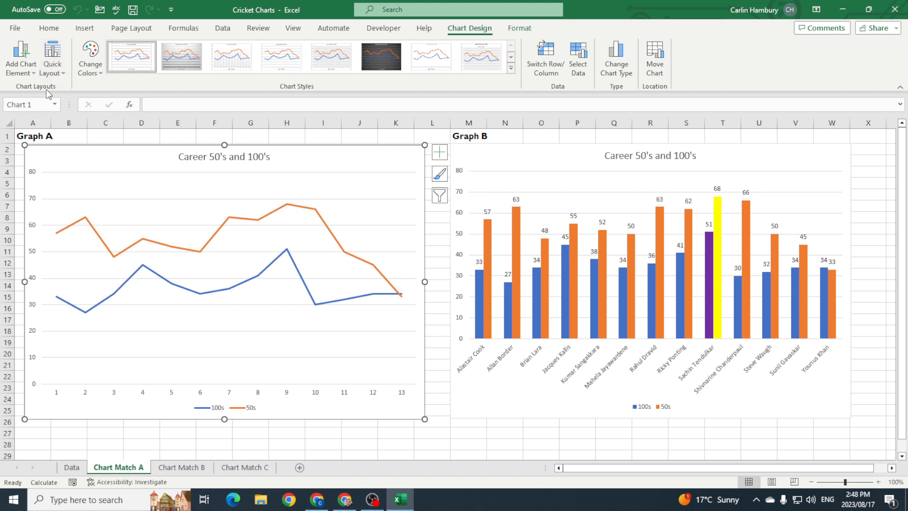
mouse_move(20, 58)
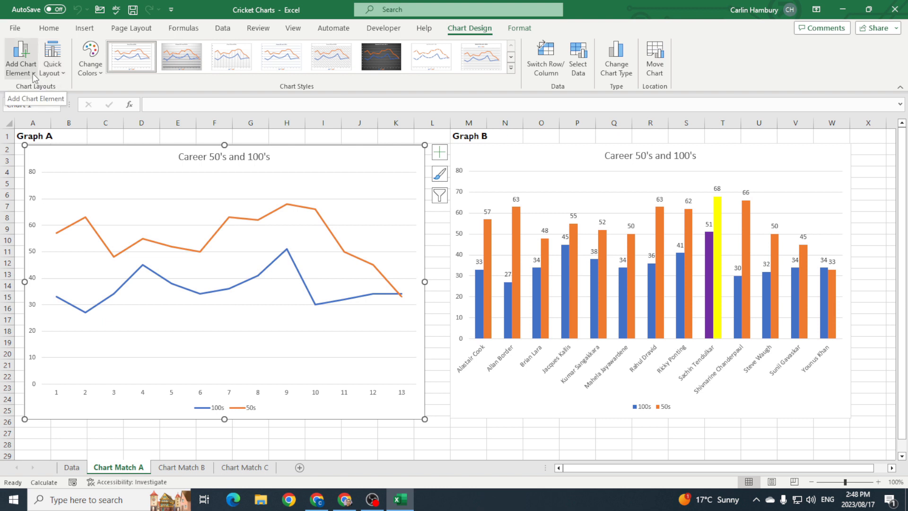
left_click(20, 58)
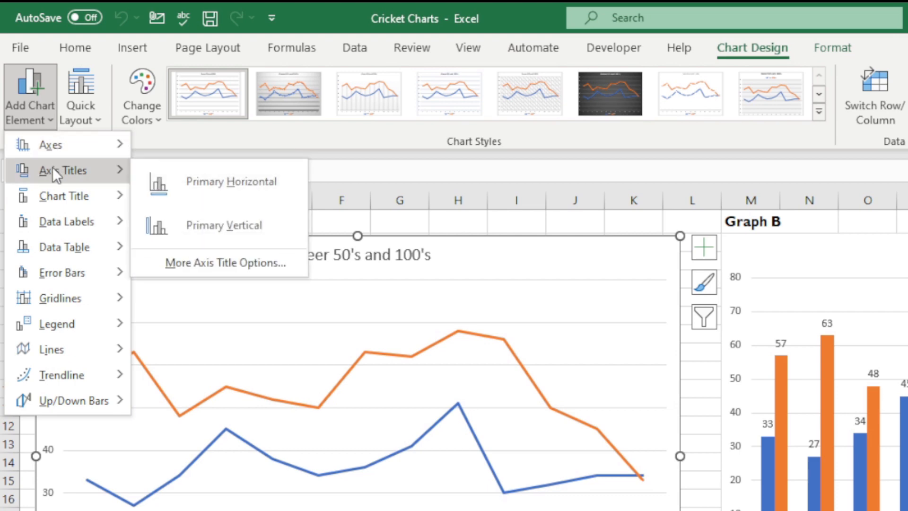
left_click(225, 225)
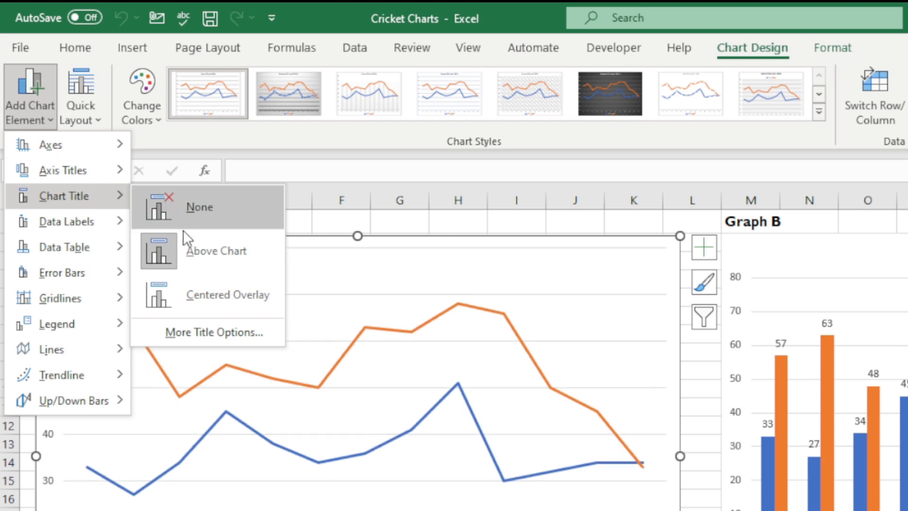
left_click(216, 251)
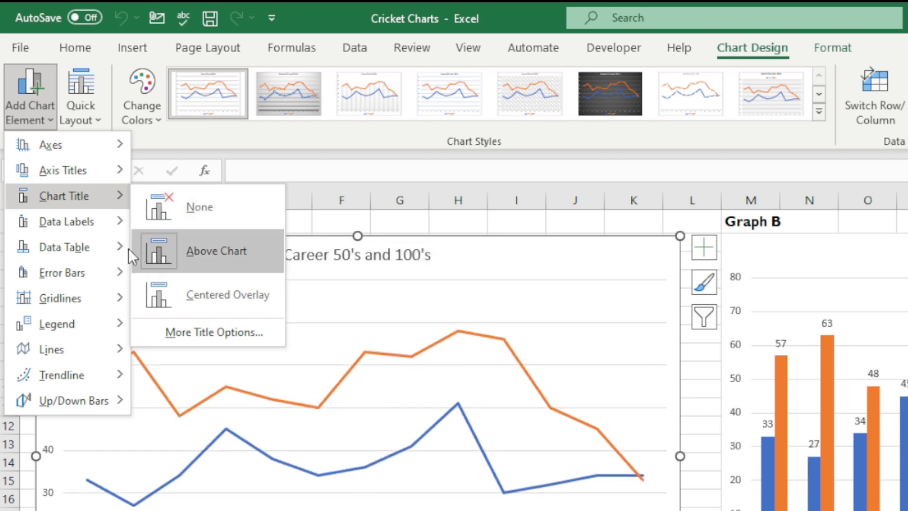
mouse_move(94, 199)
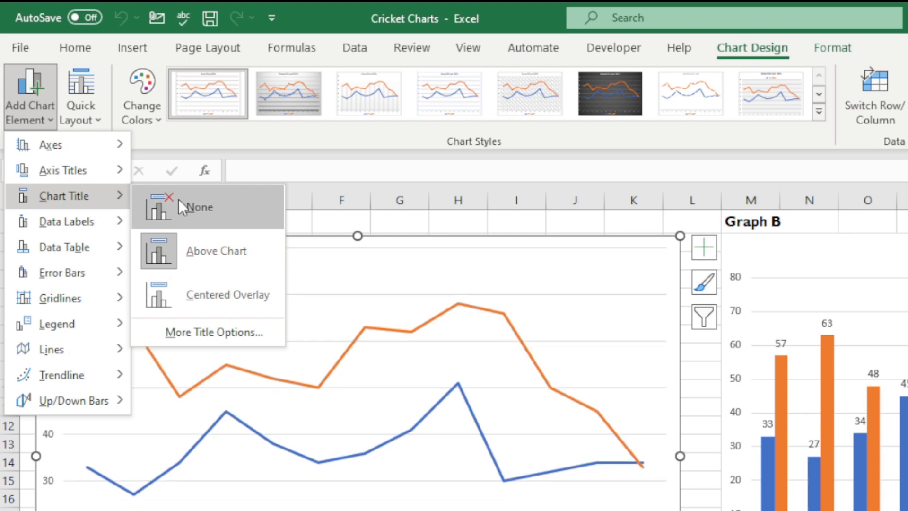
left_click(227, 295)
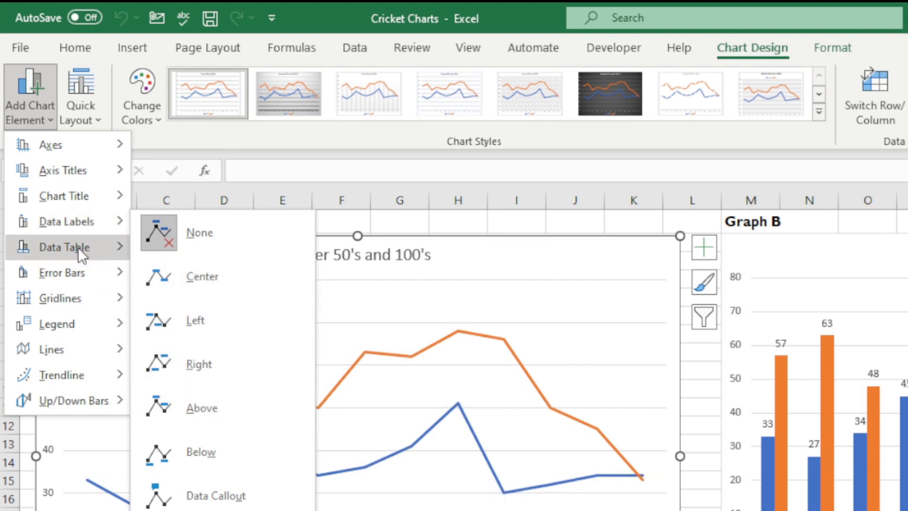
left_click(65, 247)
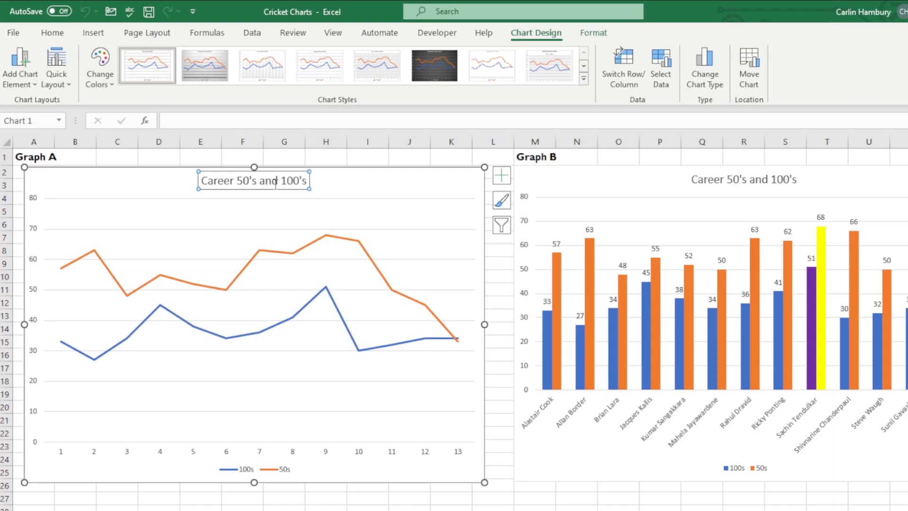
Step: Edit Graph A's title, then select Graph B and browse its Add Chart Element list
double_click(267, 181)
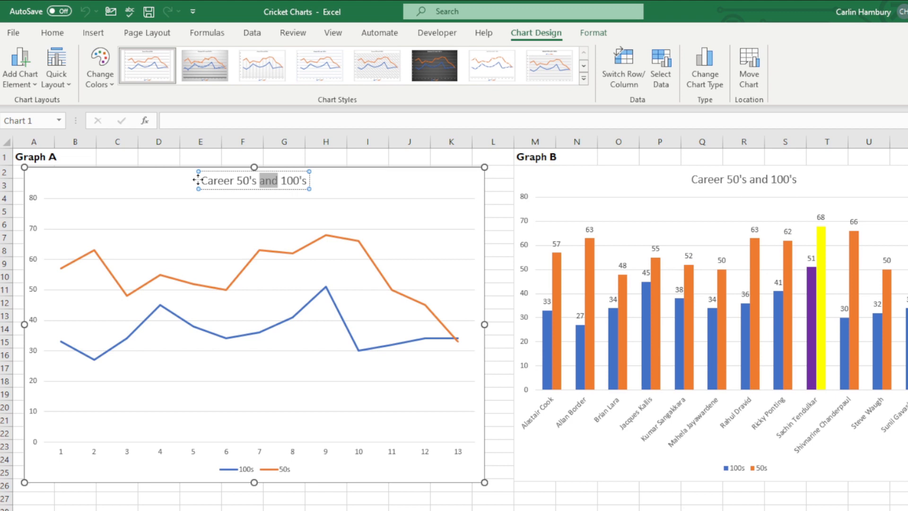
mouse_move(490, 204)
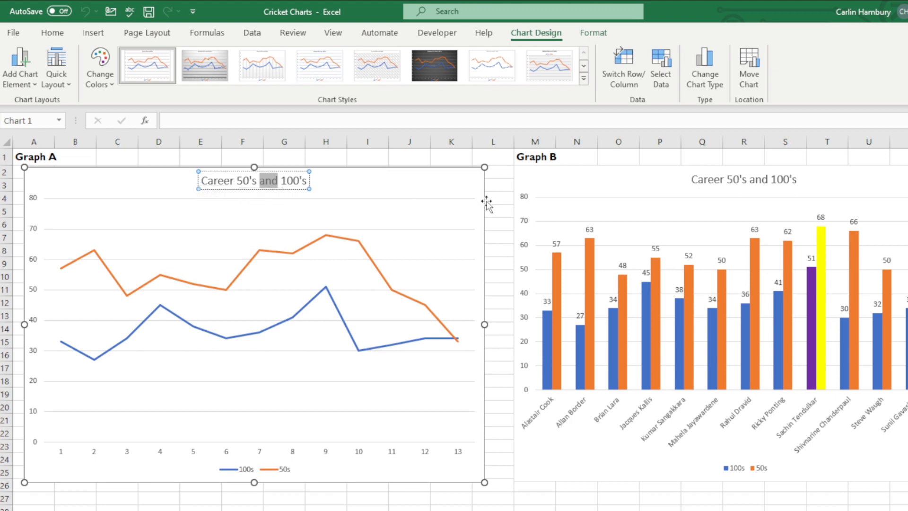
left_click(611, 188)
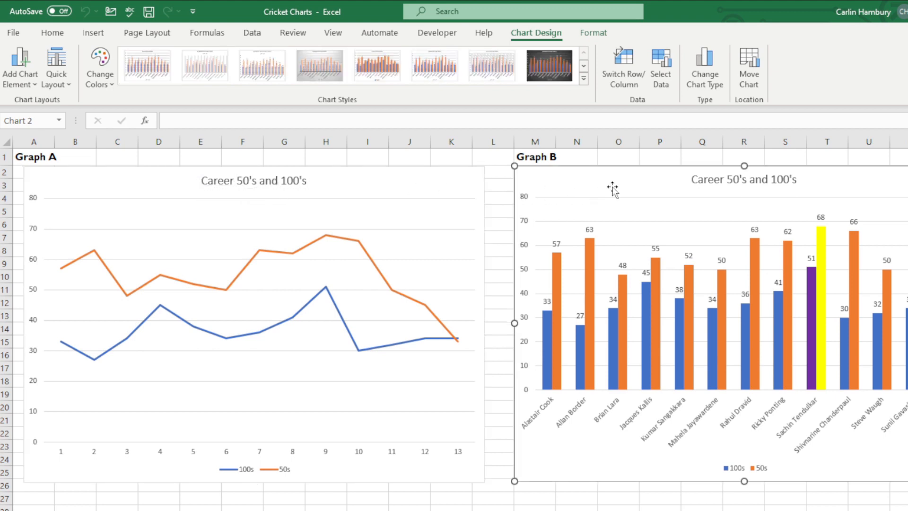
left_click(20, 65)
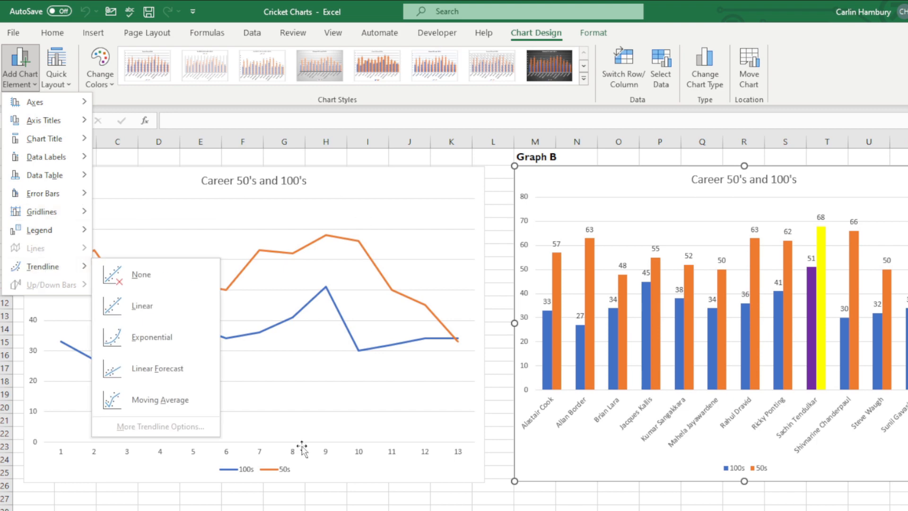
Step: On Chart Match B, select the Innings pie chart and view its legend position choices
left_click(325, 155)
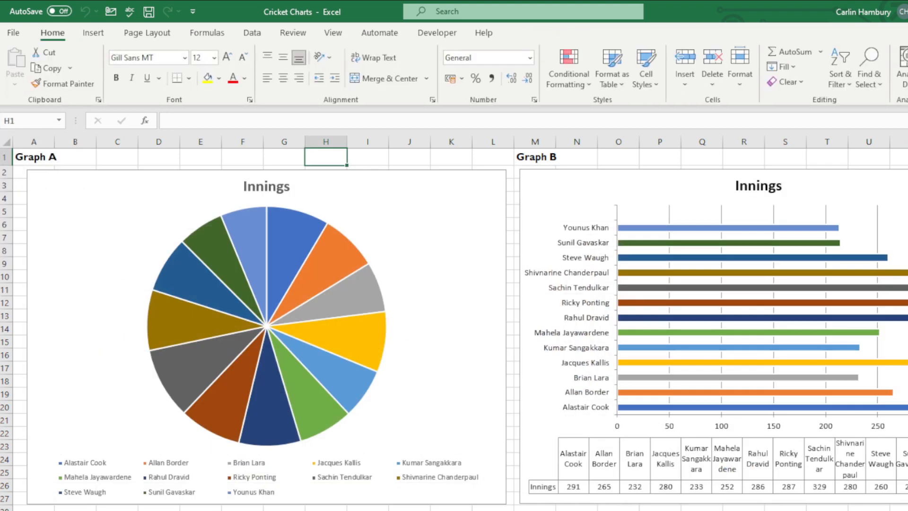
left_click(267, 324)
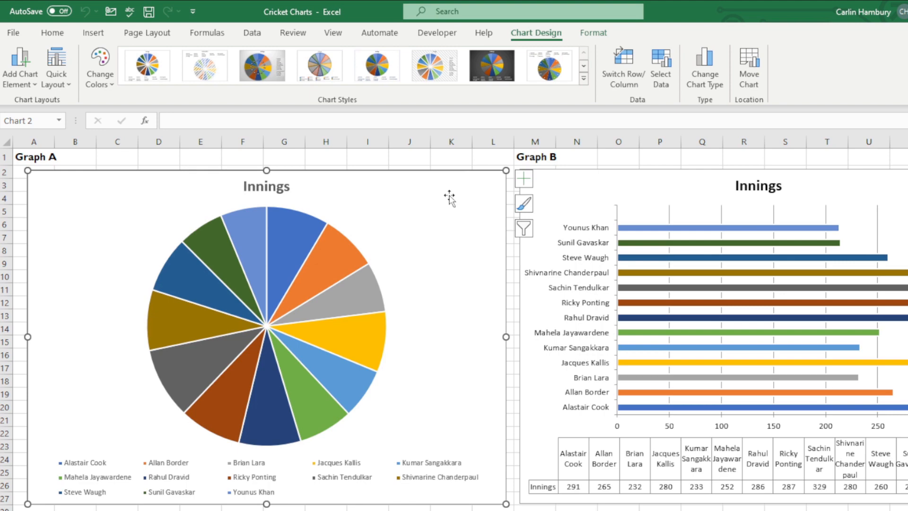
mouse_move(56, 64)
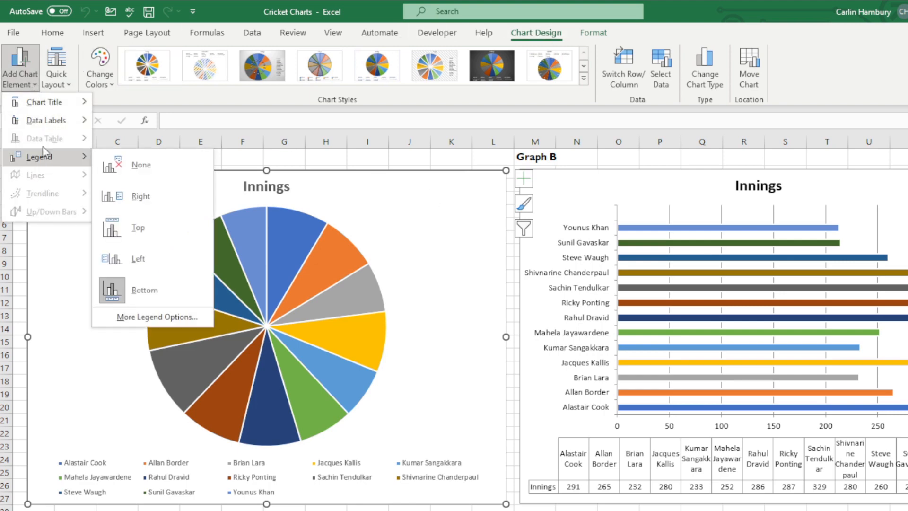
left_click(141, 165)
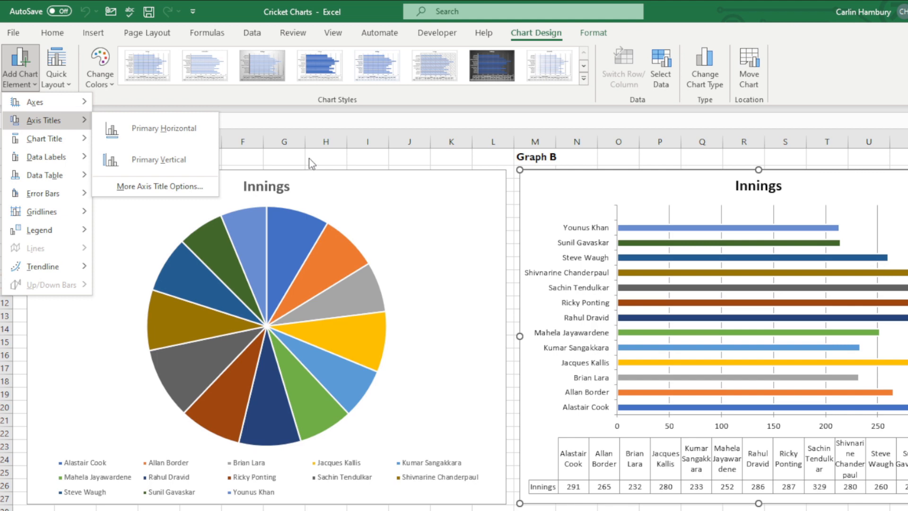
mouse_move(31, 85)
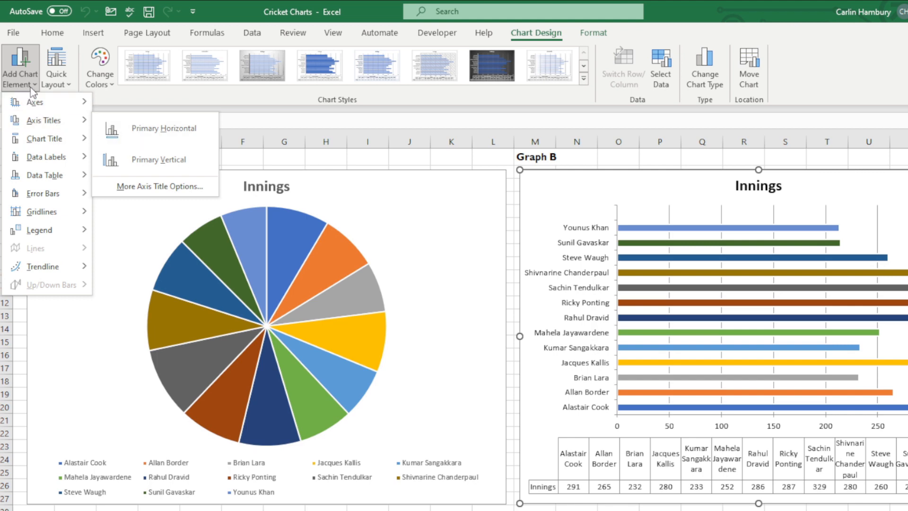